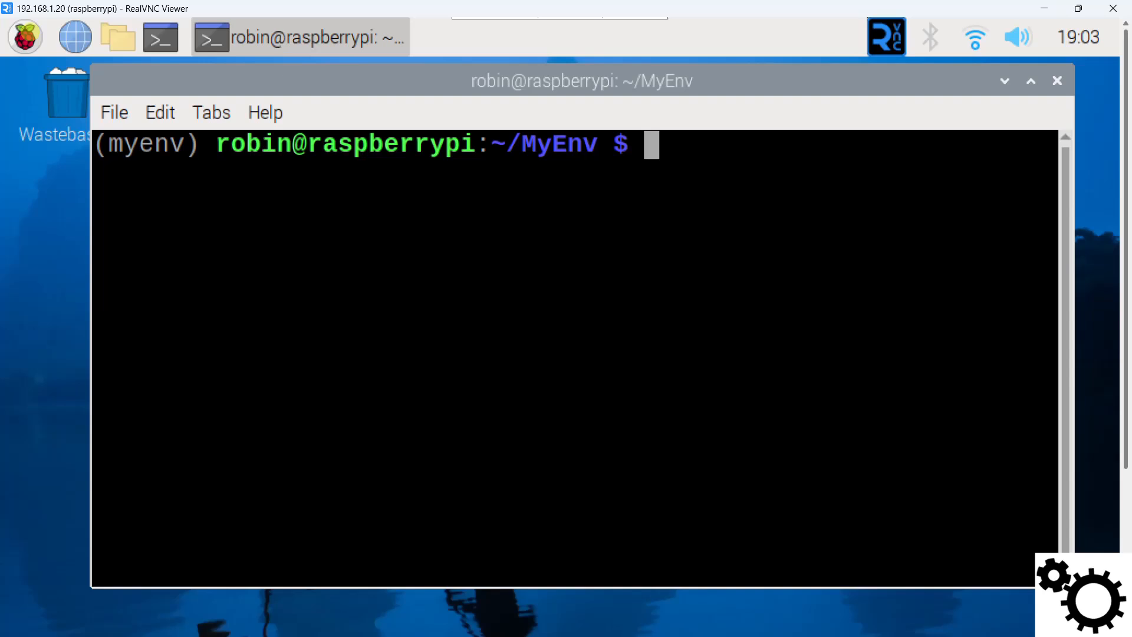
Step: Deactivate the myenv virtual environment, leaving a plain prompt in ~/MyEnv
{"action": "double_click", "coordinate": [148, 144]}
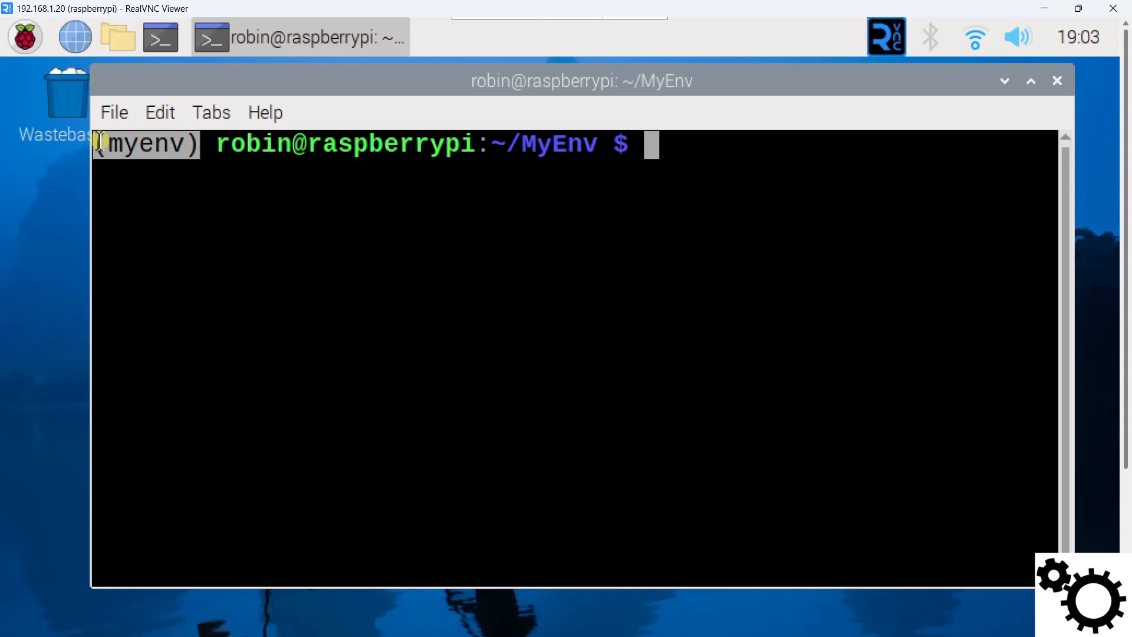
{"action": "mouse_move", "coordinate": [865, 207]}
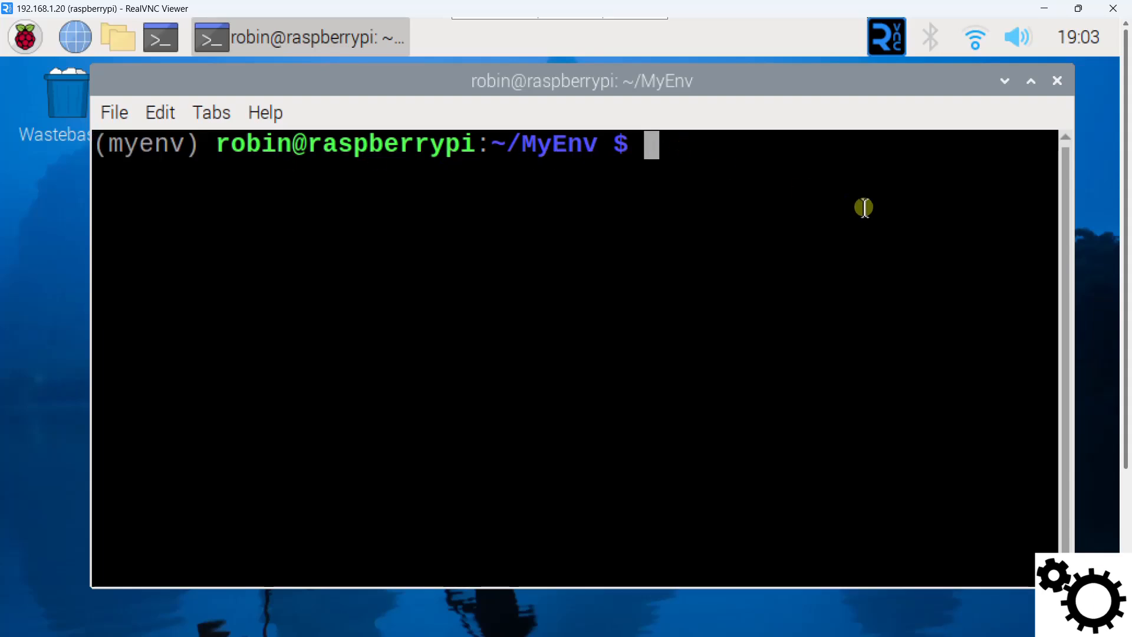
{"action": "type", "text": "deactivate"}
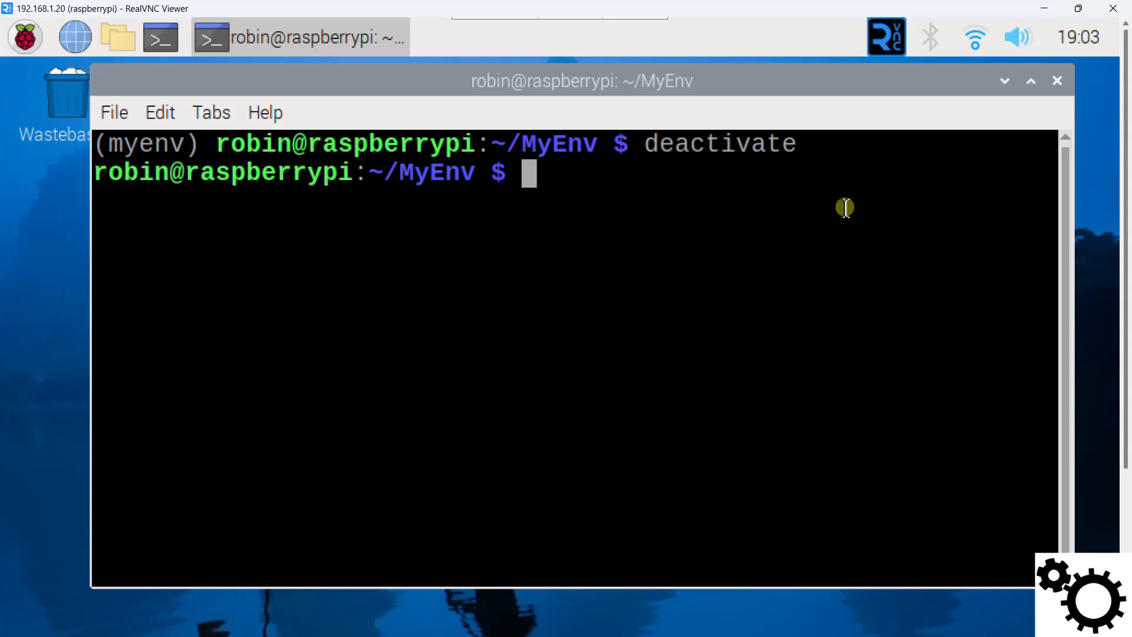
{"action": "mouse_move", "coordinate": [102, 177]}
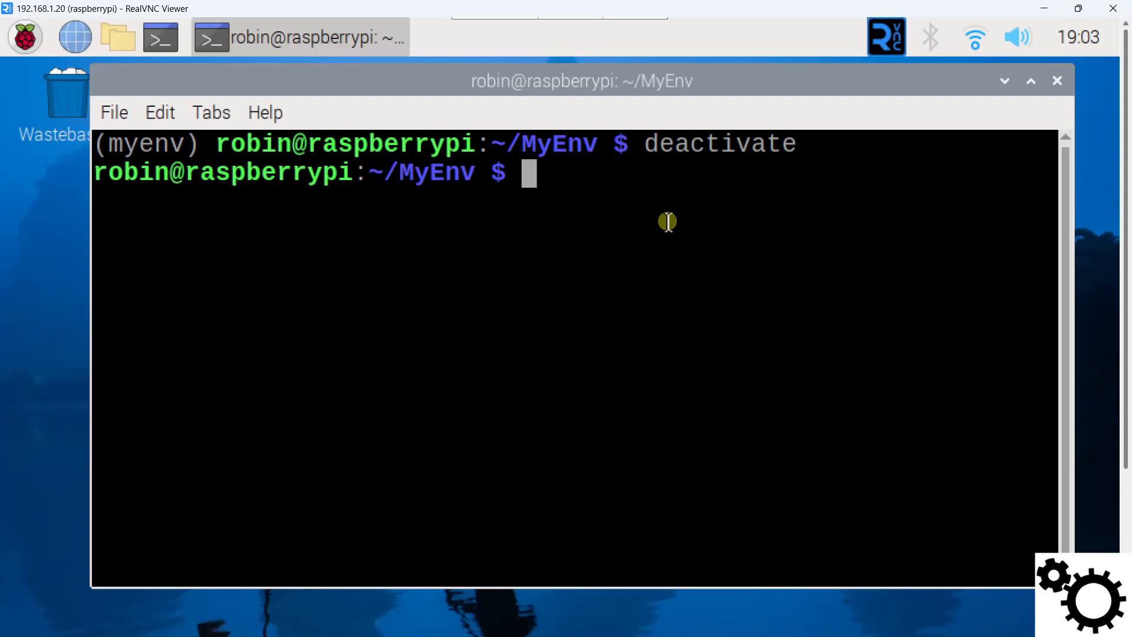
Step: List ~/MyEnv to reveal the myenv folder, then begin an rm command
{"action": "type", "text": "ls"}
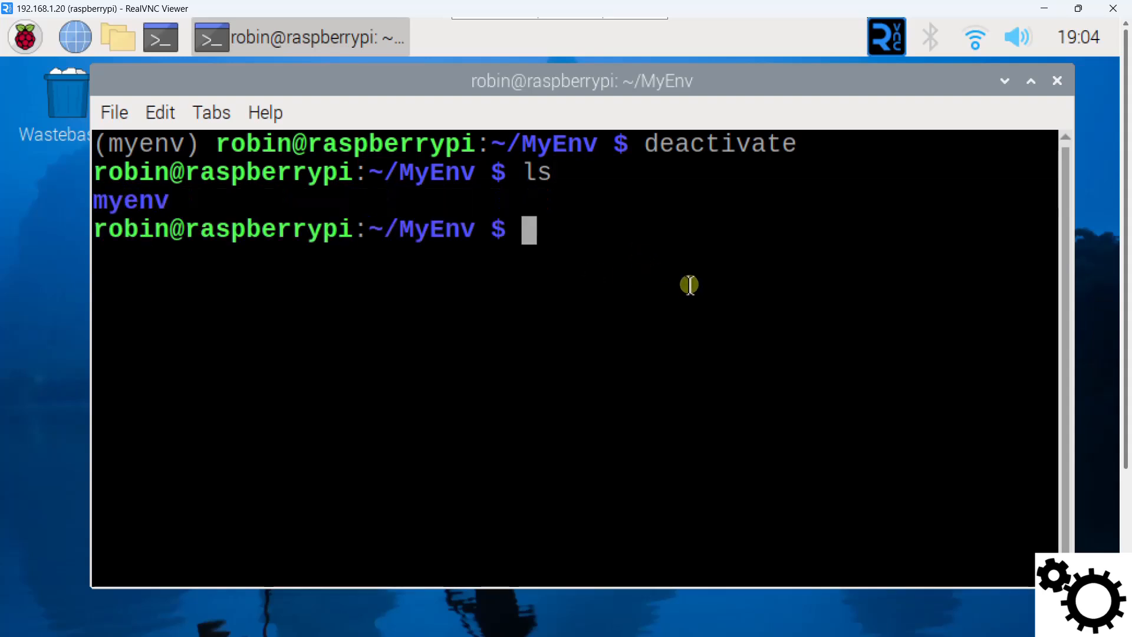
{"action": "mouse_move", "coordinate": [778, 331]}
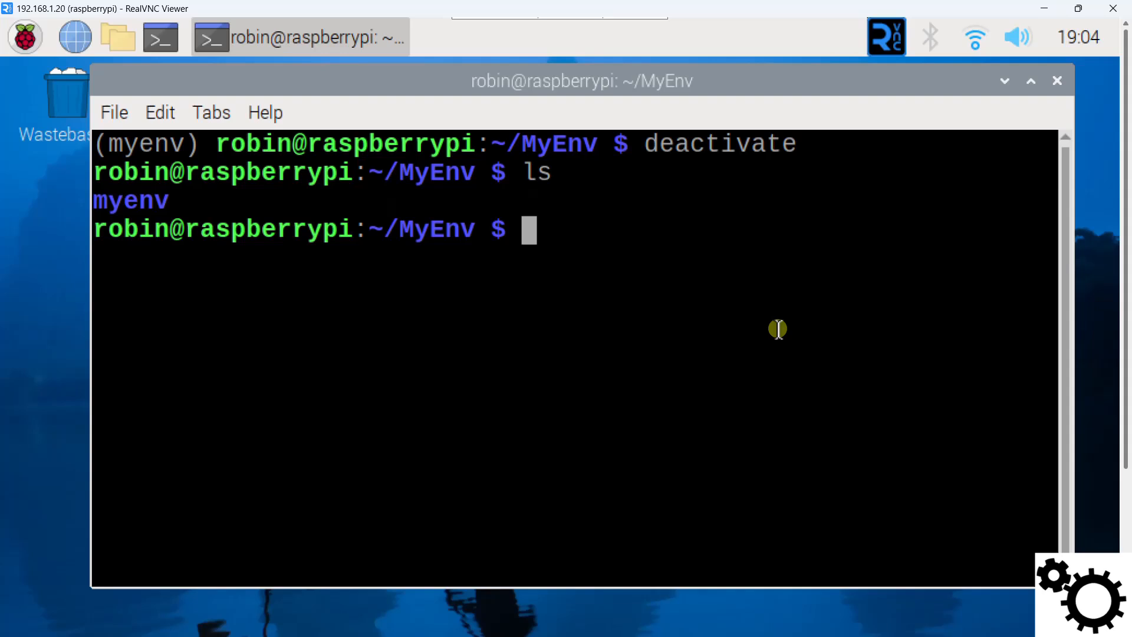
{"action": "type", "text": "rm"}
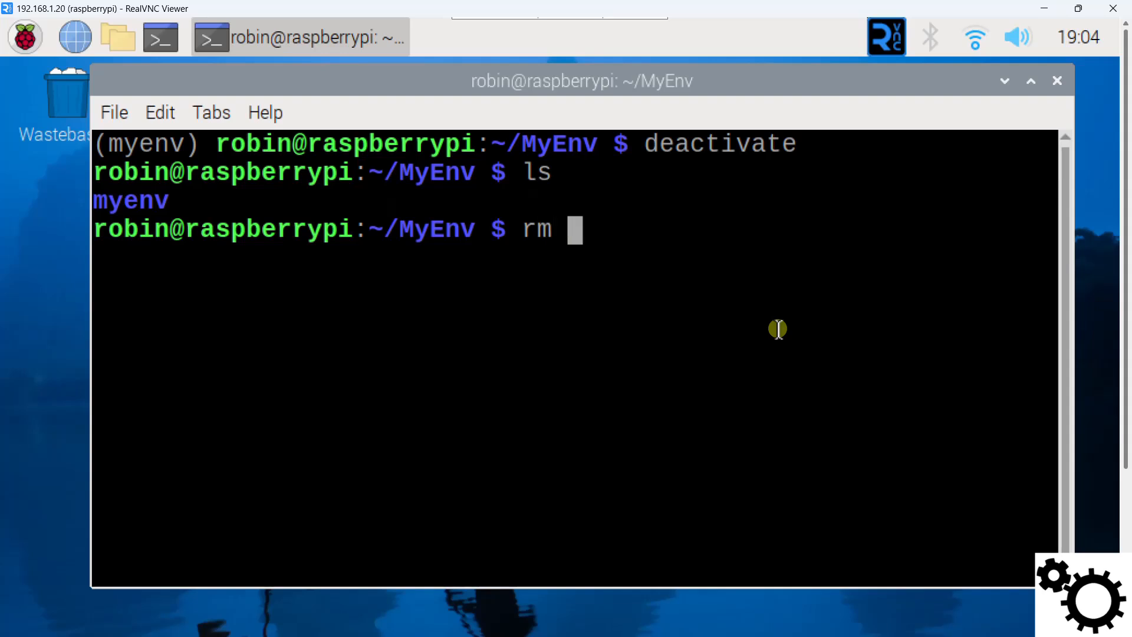
Step: Delete the myenv folder recursively and forcefully with rm -rf myenv
{"action": "type", "text": "-rf"}
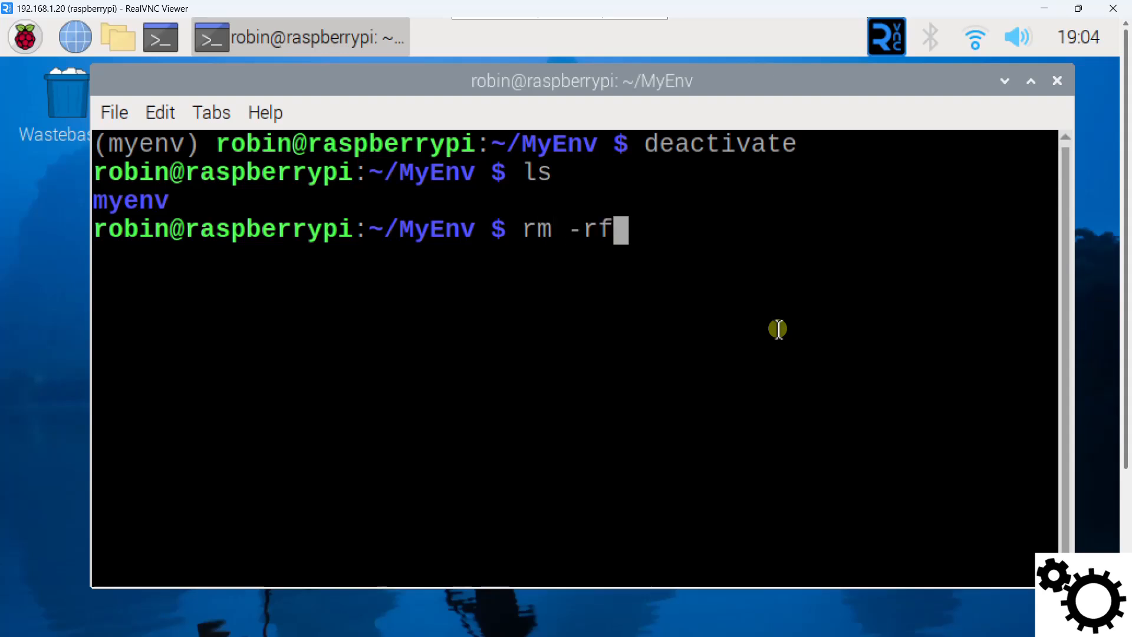
{"action": "type", "text": "\" \""}
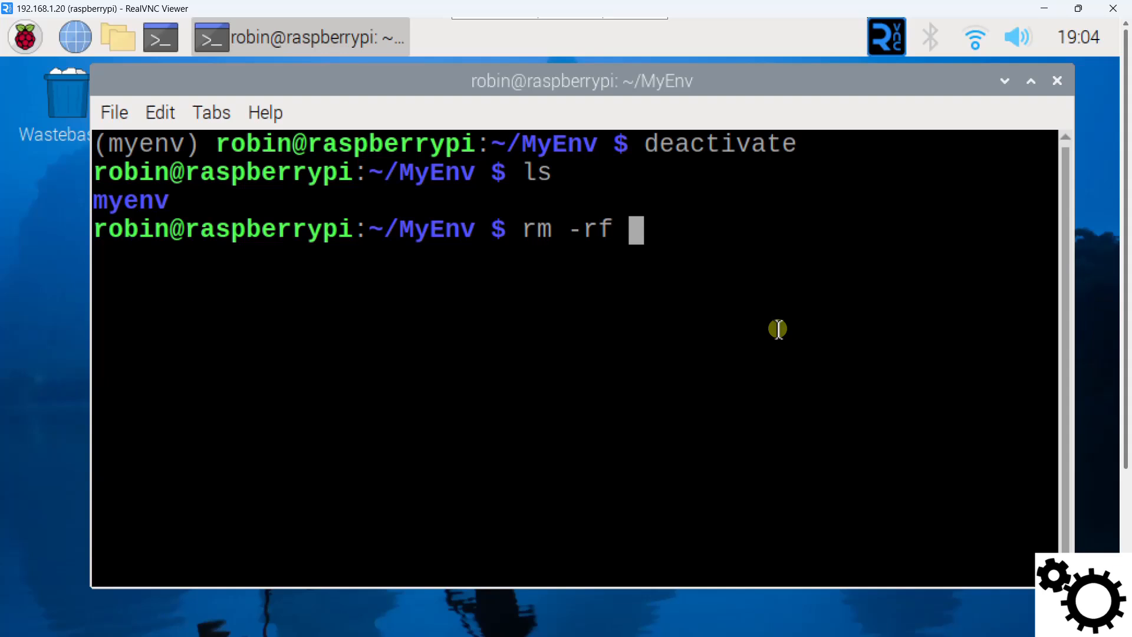
{"action": "type", "text": "myenv"}
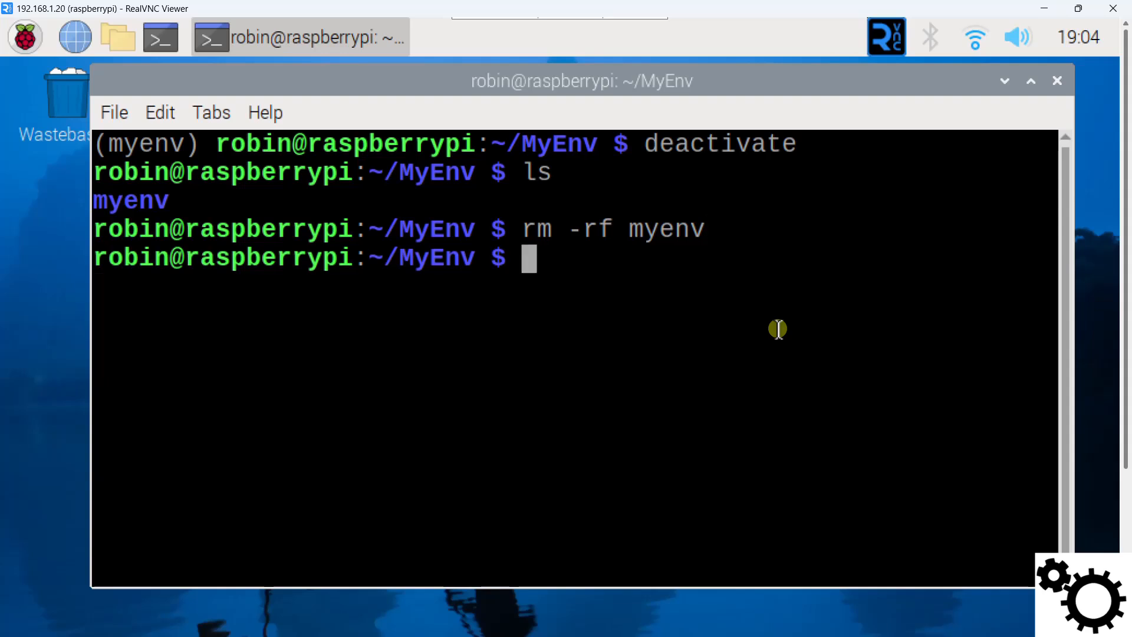
Step: List ~/MyEnv again to confirm it is now empty
{"action": "type", "text": "ls"}
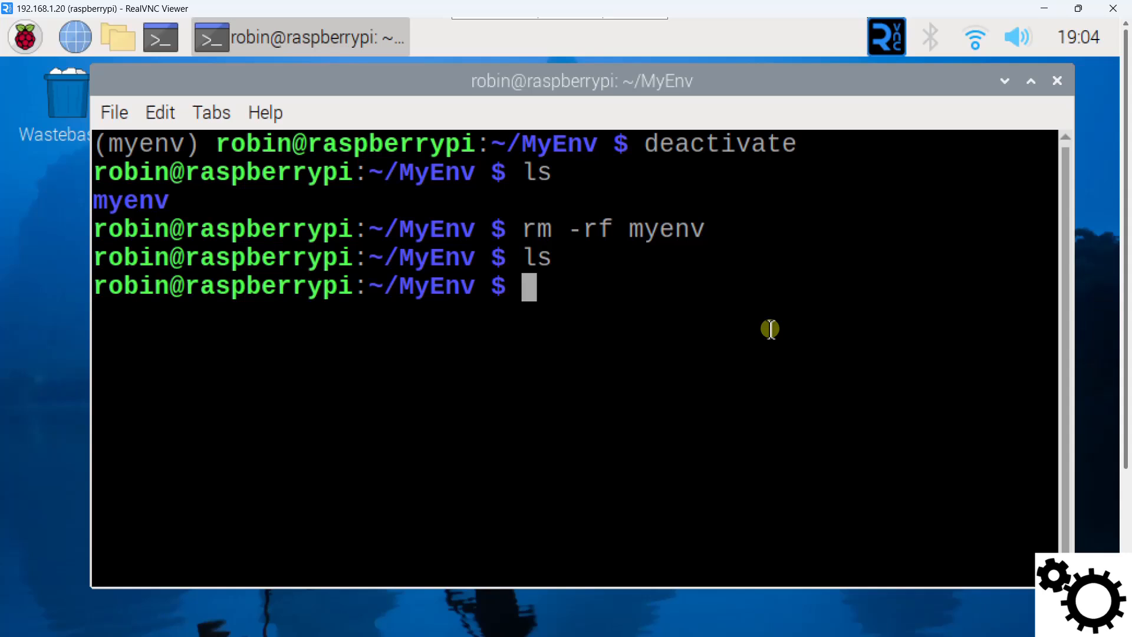
{"action": "mouse_move", "coordinate": [431, 303]}
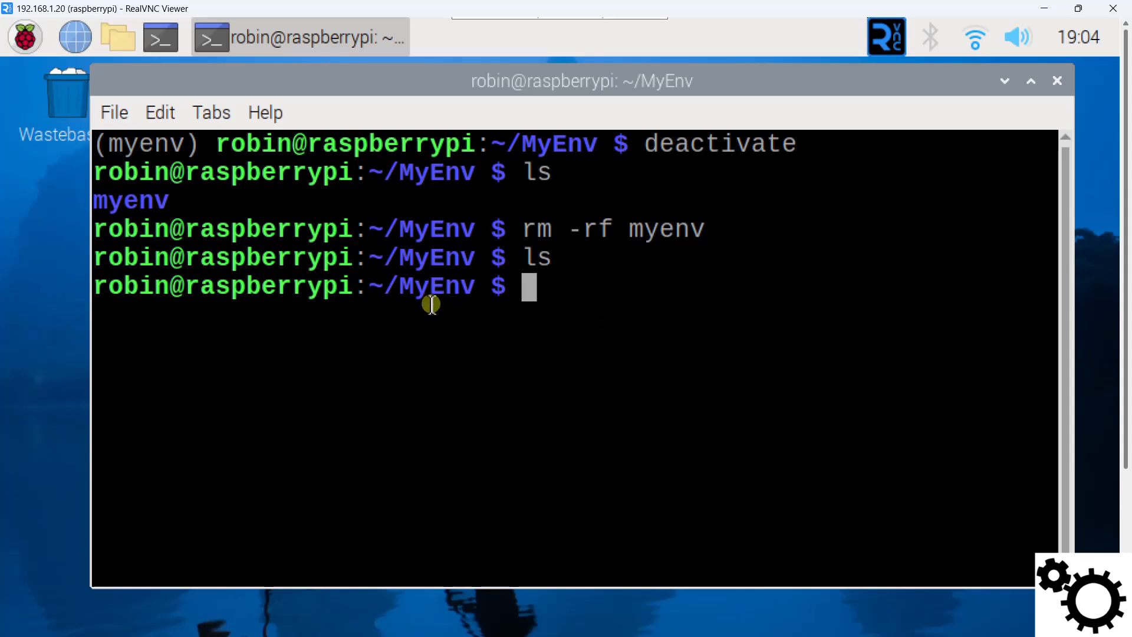